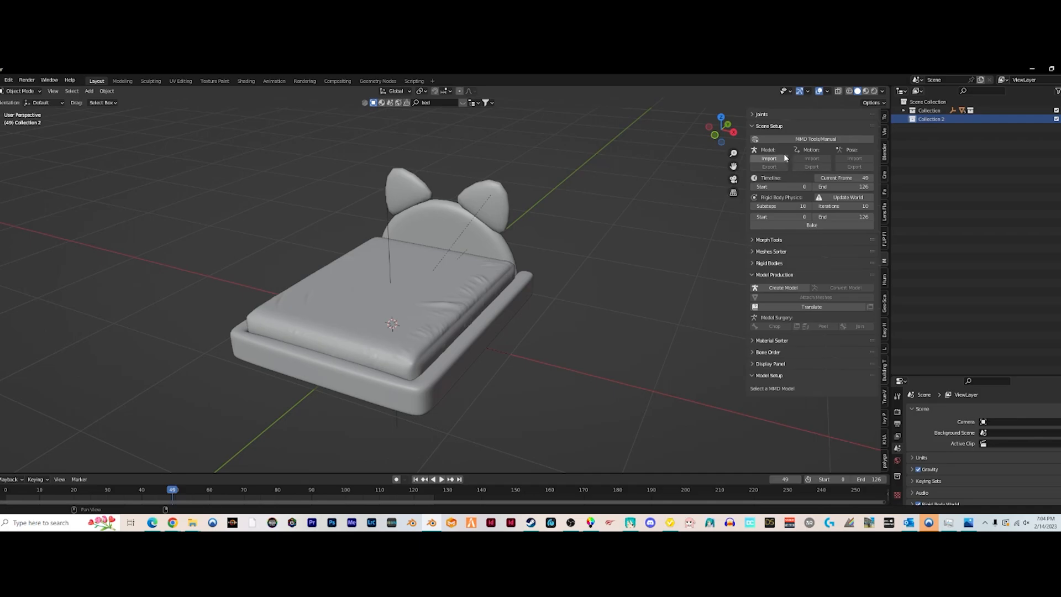
Import the Bella Bean_2.pmx model into the bed scene via MMD Tools.
{"action": "left_click", "coordinate": [769, 158]}
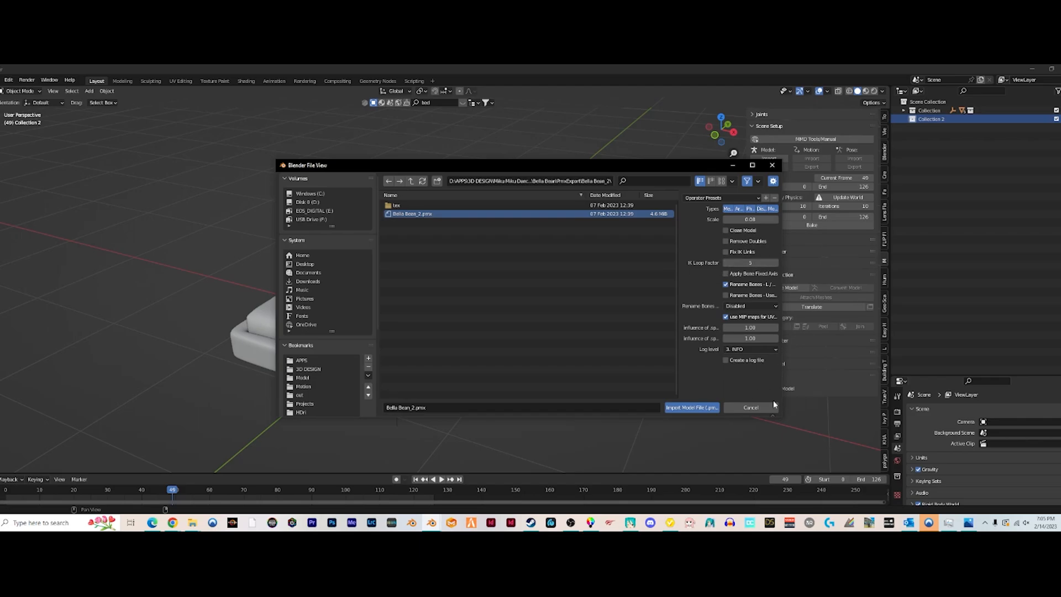
{"action": "left_click", "coordinate": [690, 407]}
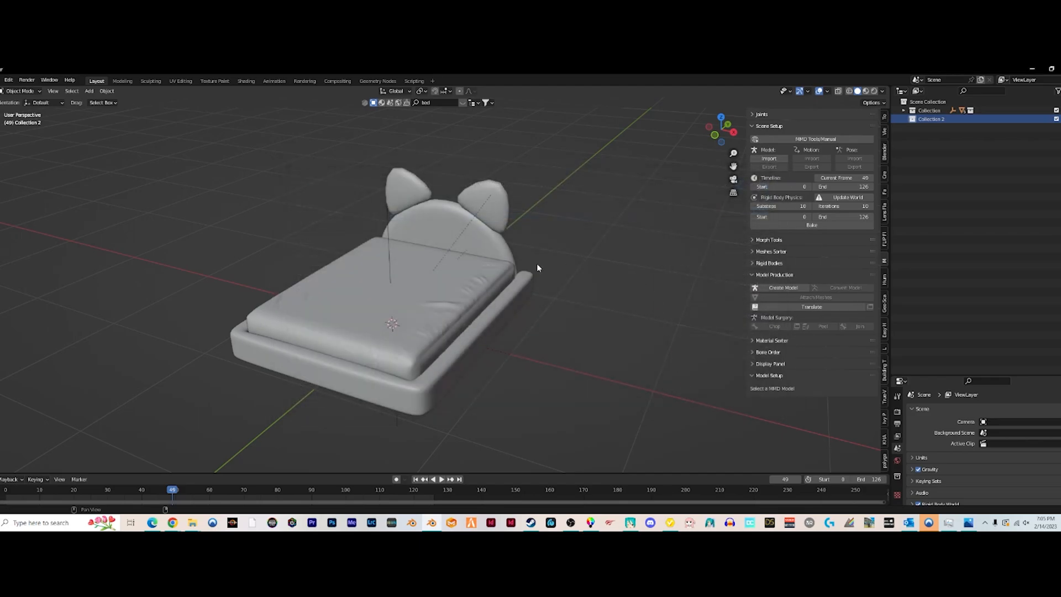
Select the imported model and choose Sitting_1.vmd in the motion import browser.
{"action": "left_click", "coordinate": [768, 158]}
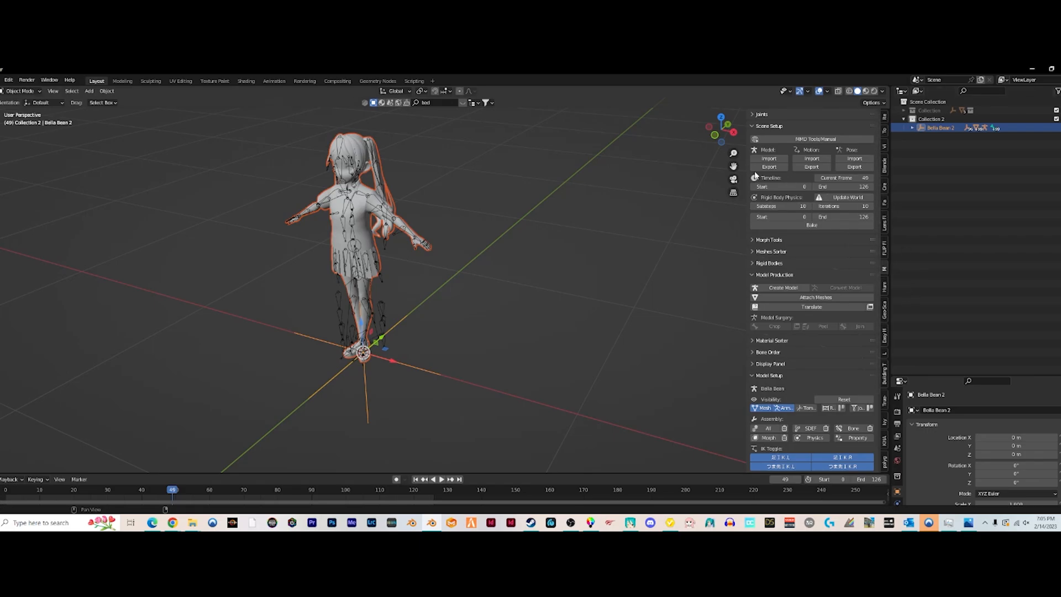
{"action": "left_click", "coordinate": [811, 158]}
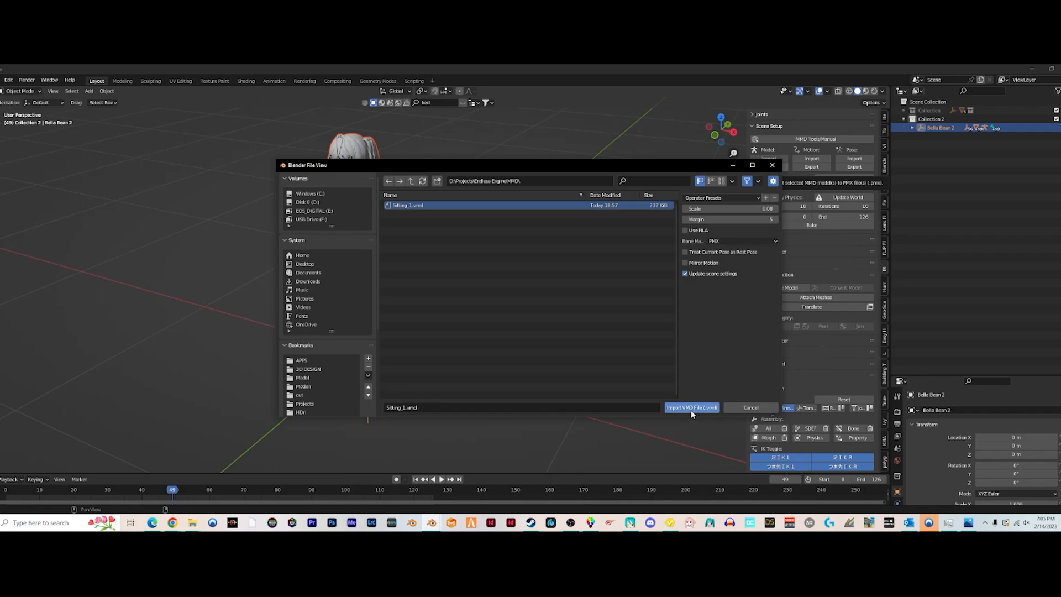
Load the Sitting_1.vmd motion onto the Bella Bean model, posing it seated.
{"action": "left_click", "coordinate": [692, 408]}
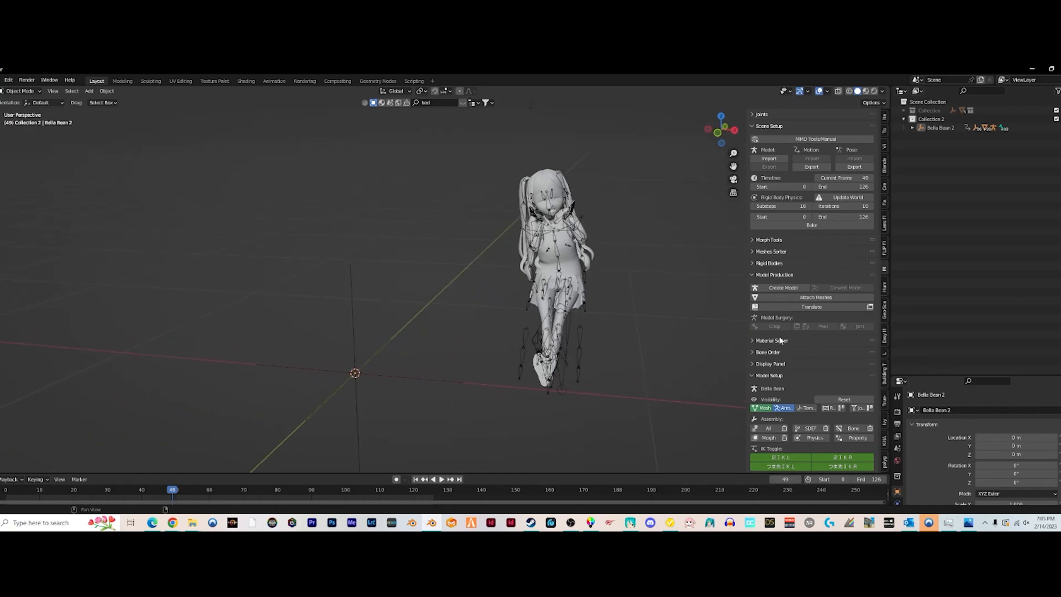
{"action": "scroll", "scroll_direction": "down", "scroll_amount": 3}
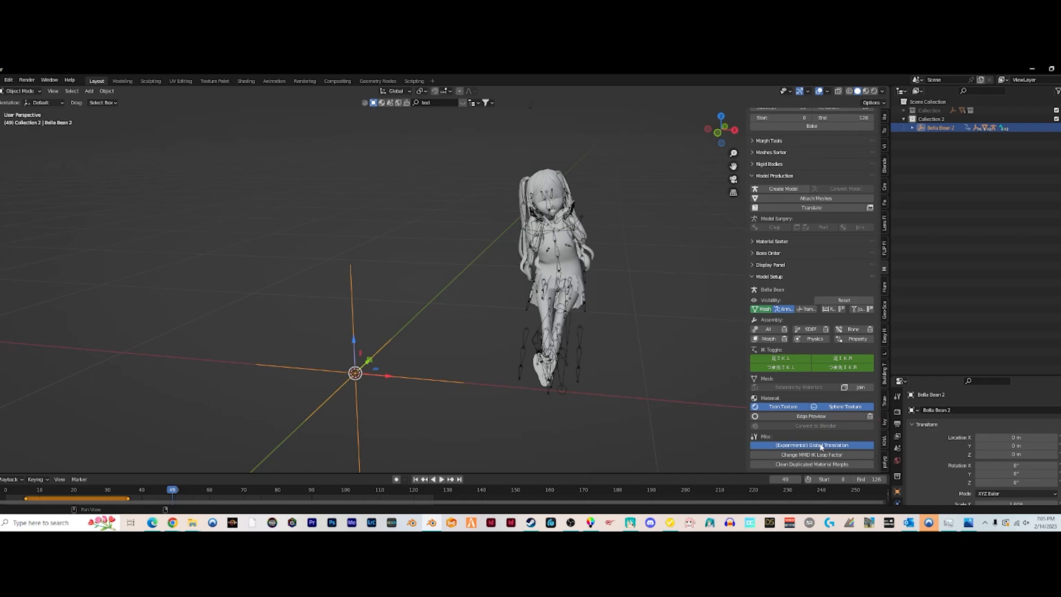
Launch (Experimental) Global Translation from the MMD Misc section for the model's names.
{"action": "left_click", "coordinate": [812, 444]}
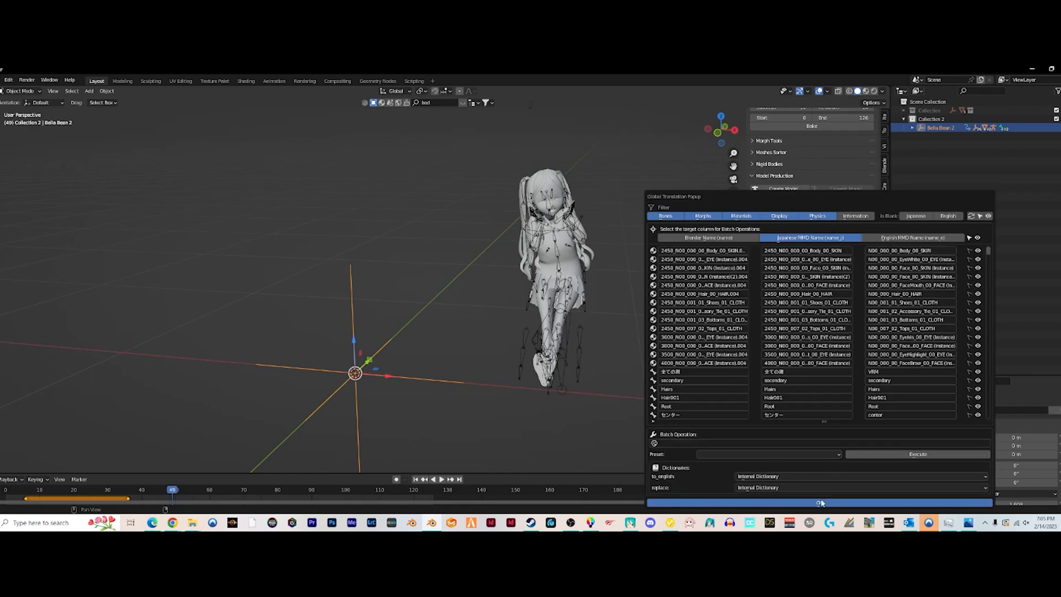
Confirm the global name translation with OK and start the sitting motion playing.
{"action": "left_click", "coordinate": [822, 502]}
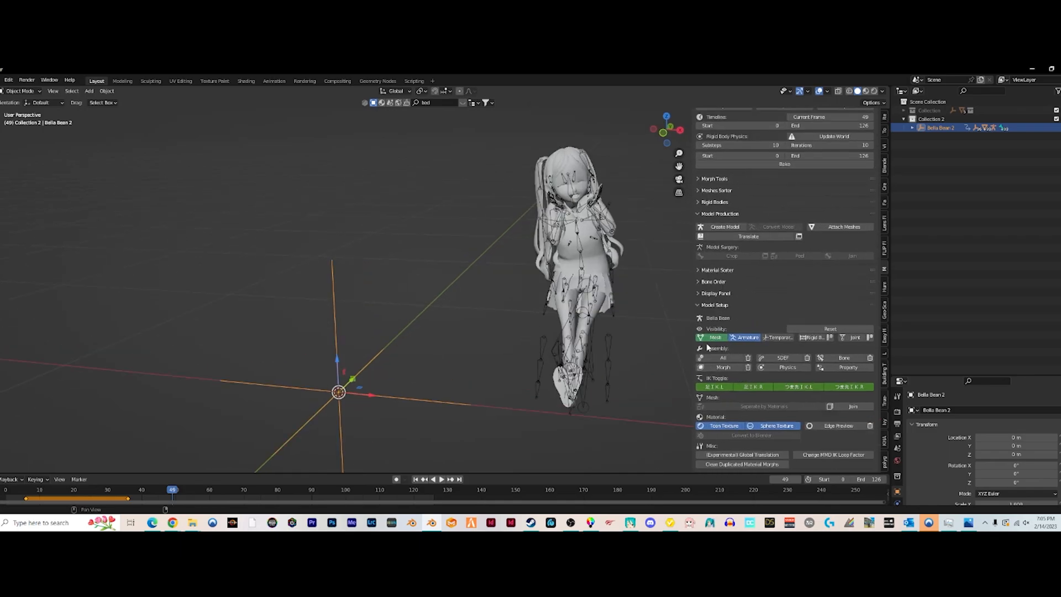
{"action": "left_click", "coordinate": [848, 387]}
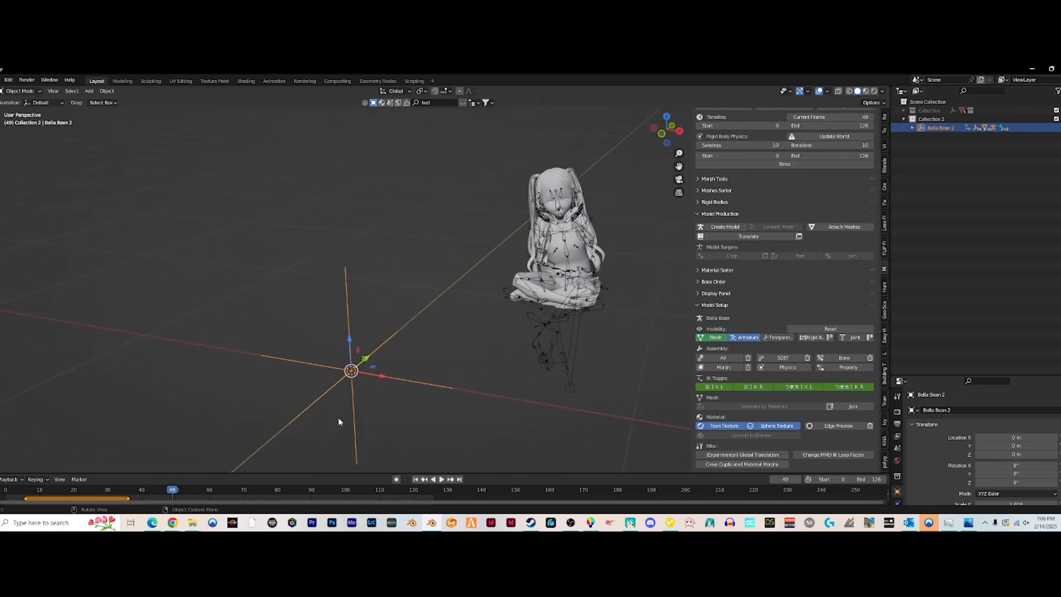
{"action": "left_click", "coordinate": [437, 479]}
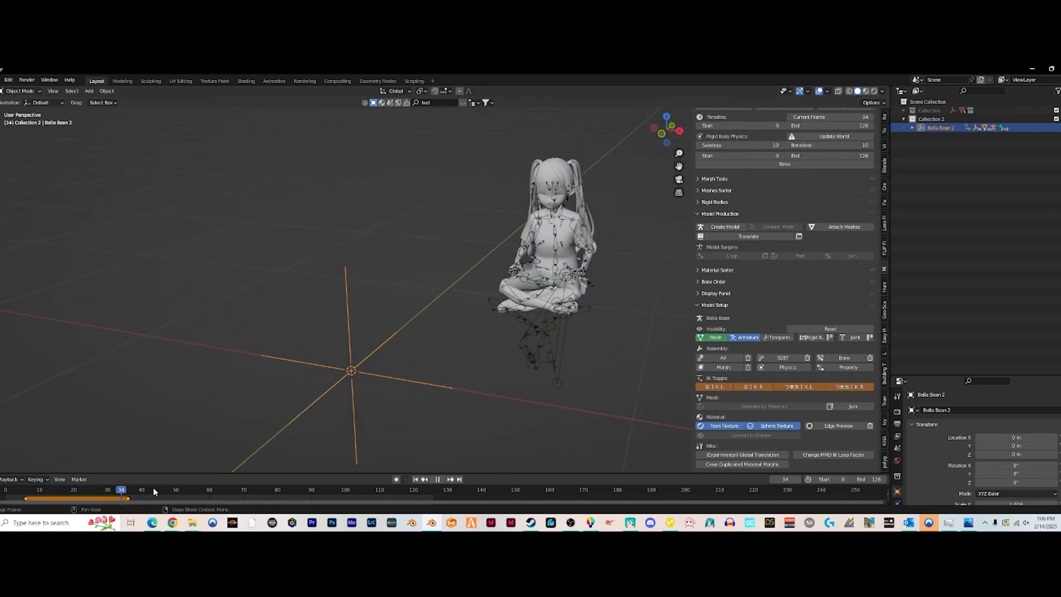
Rewind to frame 1 and play the loop from T-pose into the cross-legged seat.
{"action": "left_click", "coordinate": [416, 478]}
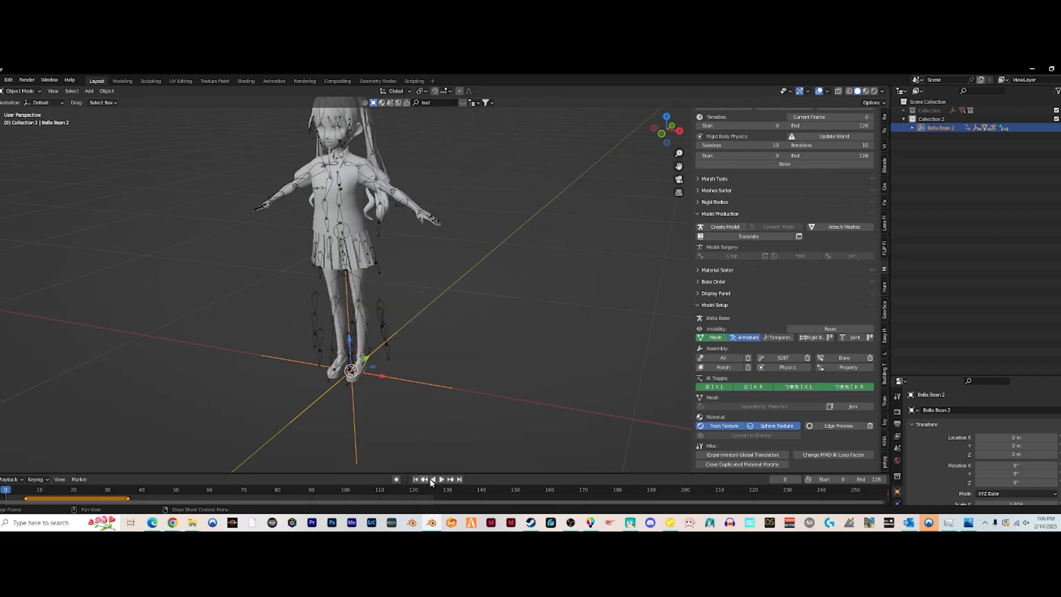
{"action": "left_click", "coordinate": [434, 479]}
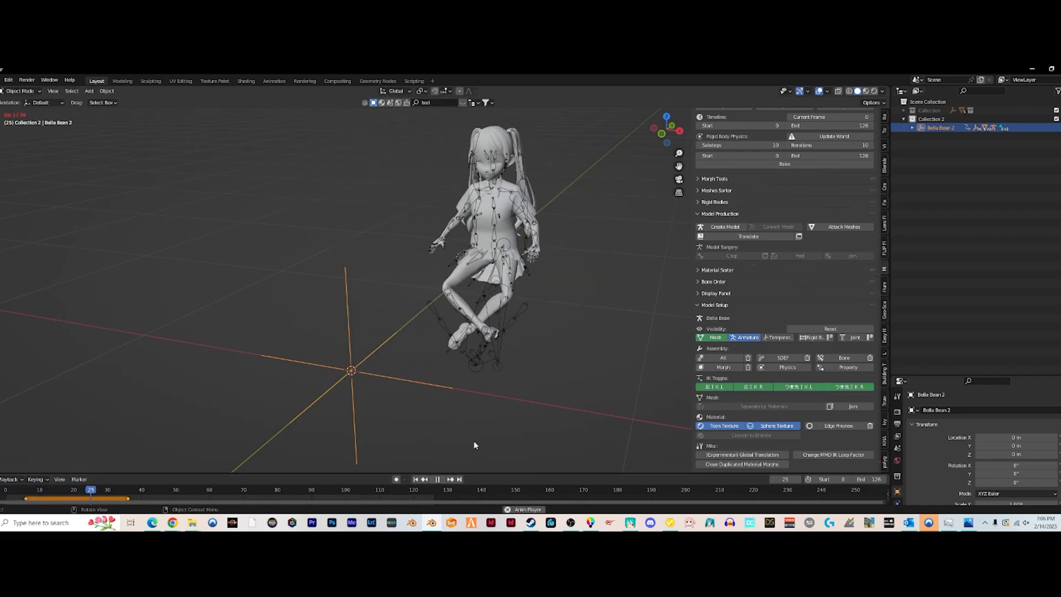
{"action": "left_click", "coordinate": [437, 479]}
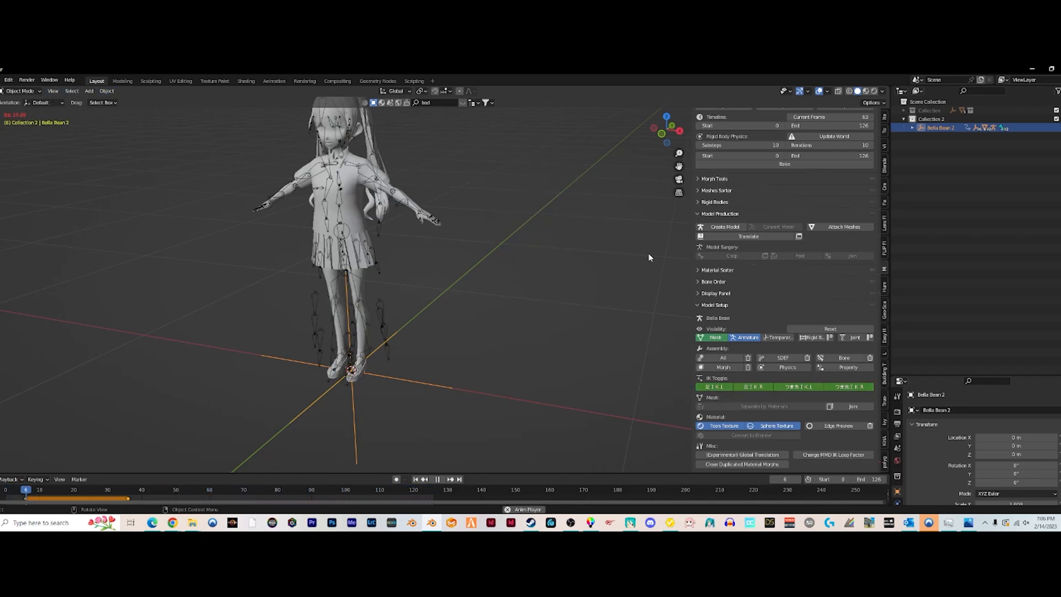
{"action": "left_click", "coordinate": [143, 489]}
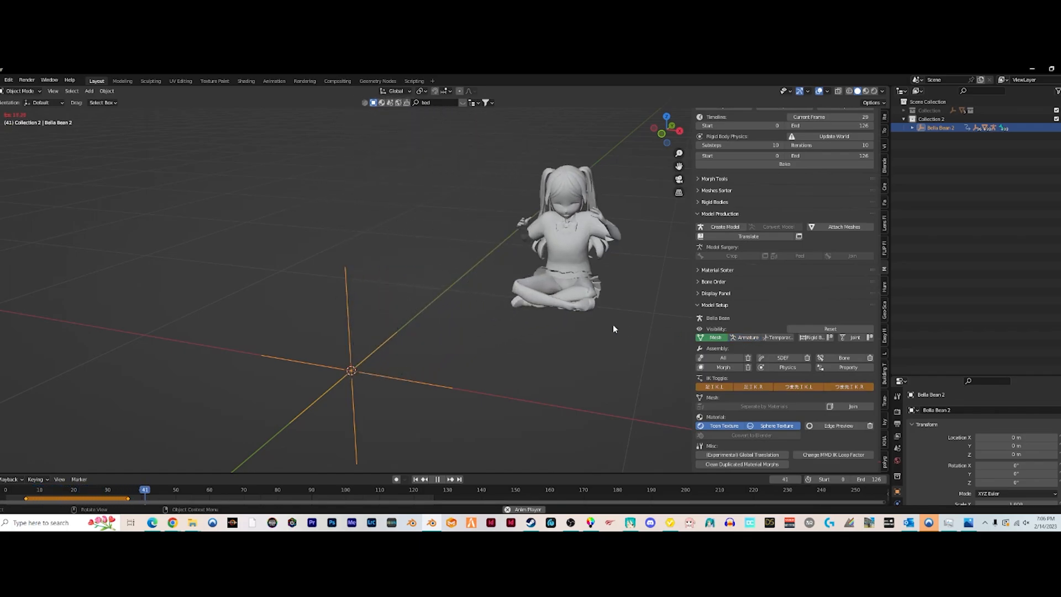